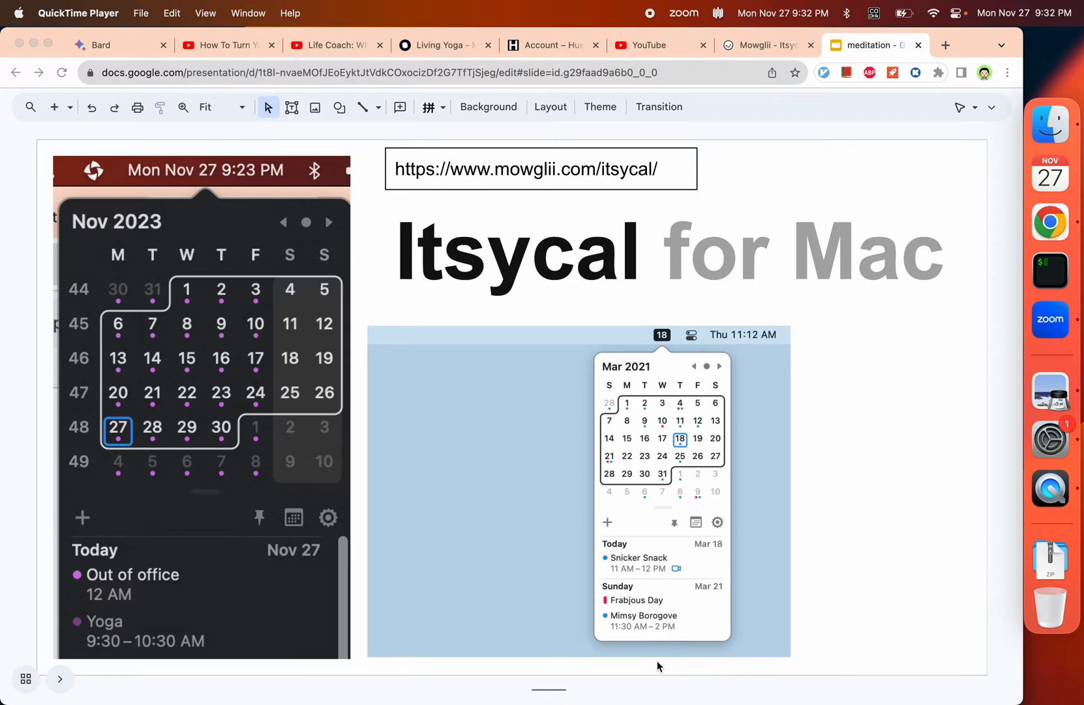
pyautogui.moveTo(756, 215)
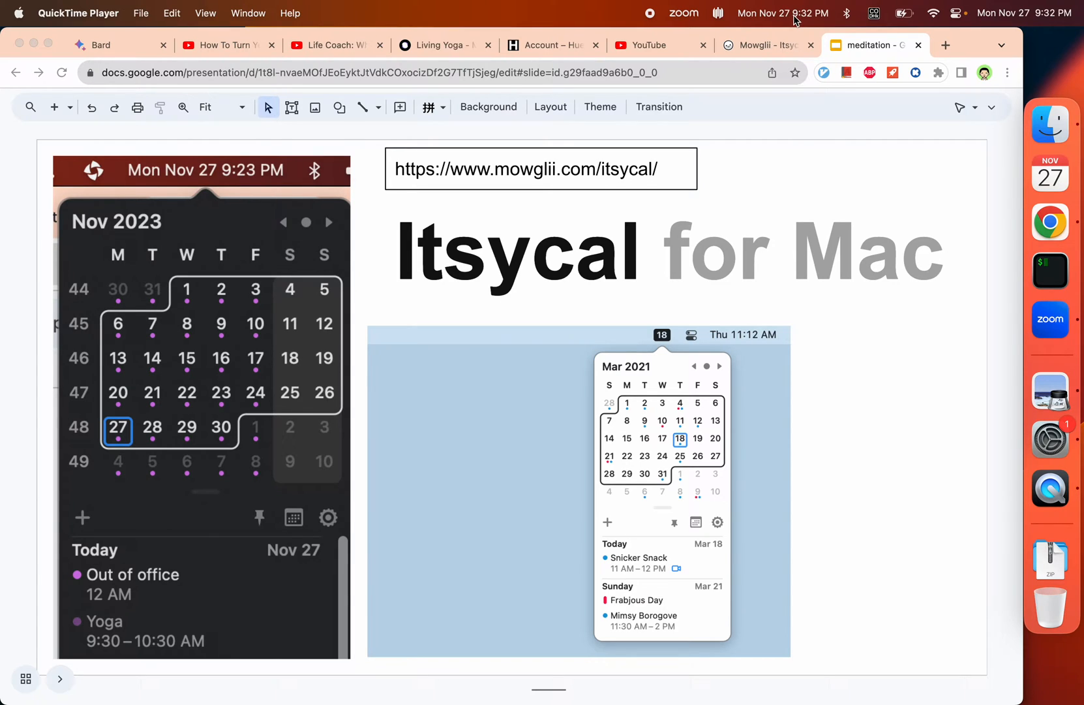
pyautogui.moveTo(794, 21)
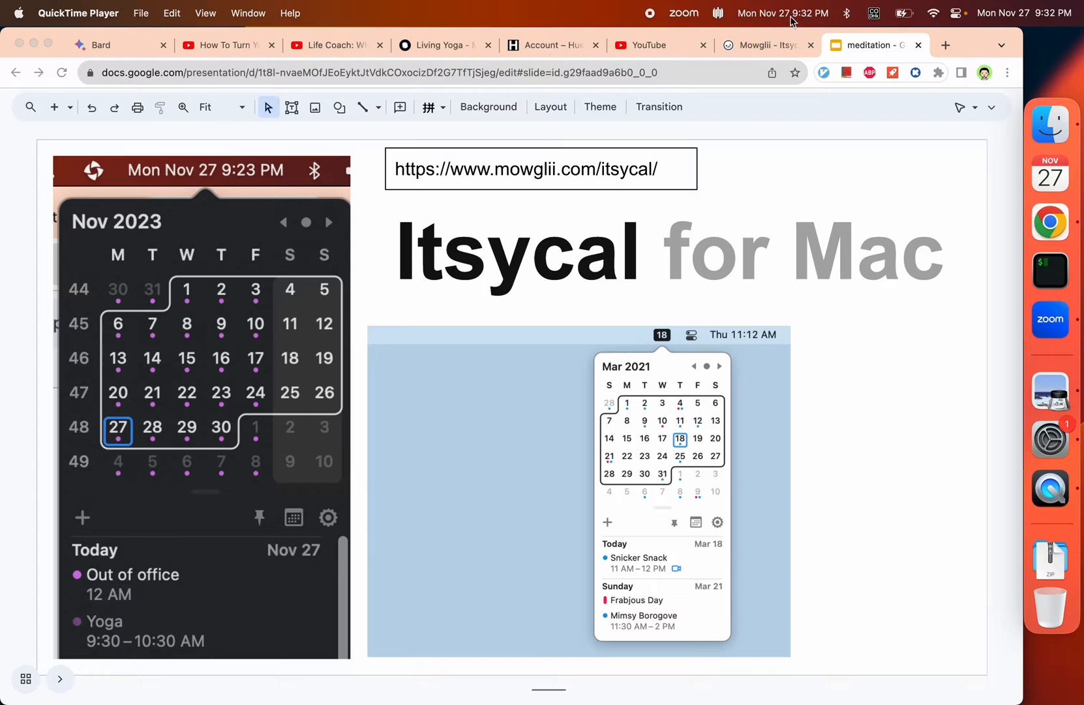
pyautogui.moveTo(1048, 21)
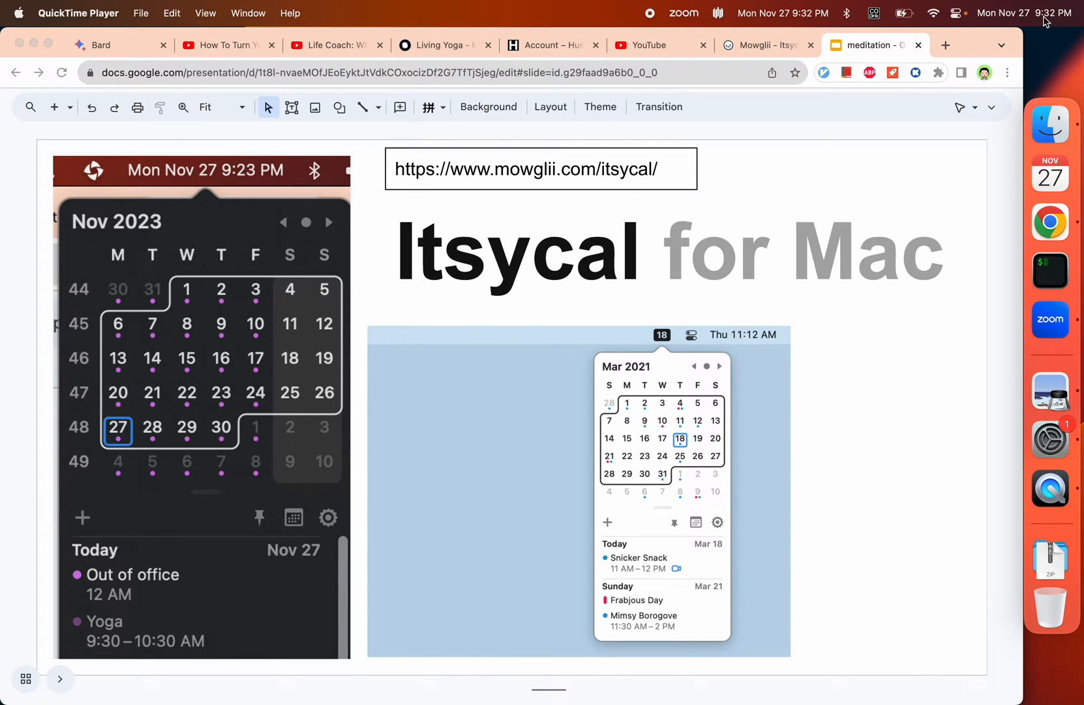
pyautogui.moveTo(1048, 21)
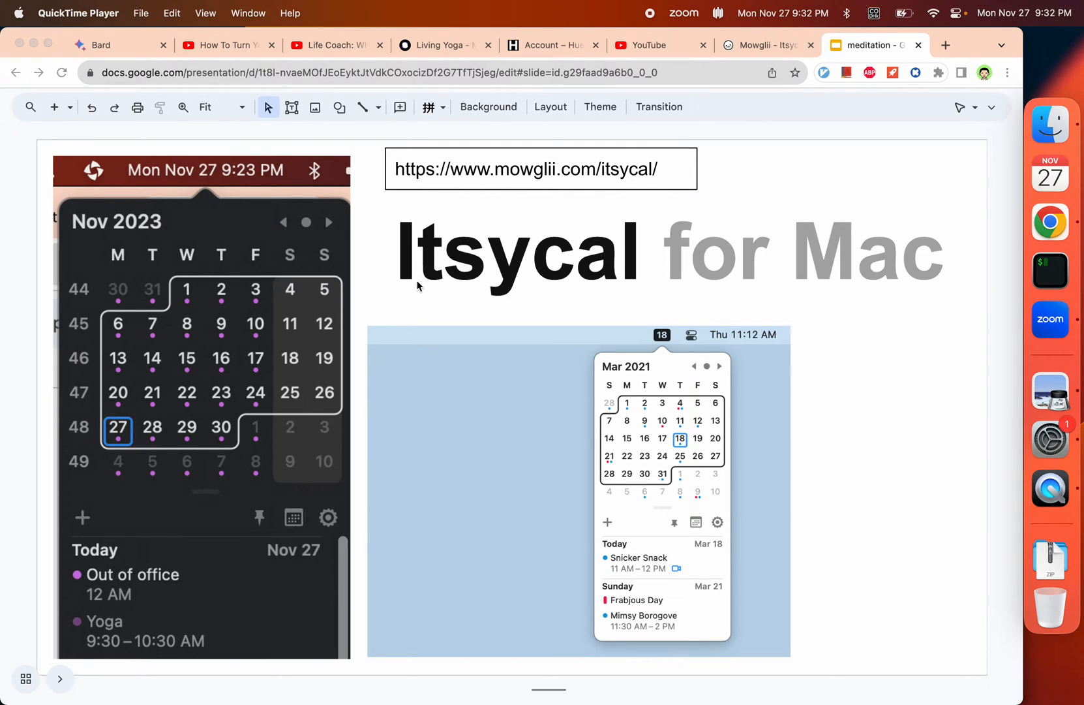
pyautogui.moveTo(869, 298)
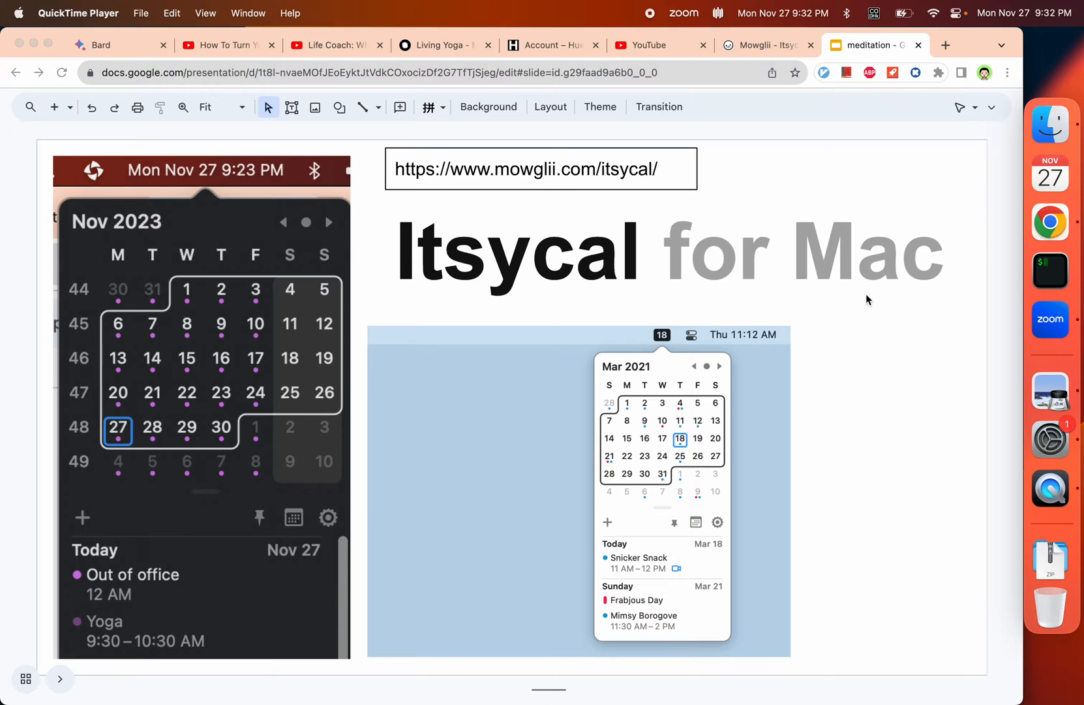
pyautogui.moveTo(771, 17)
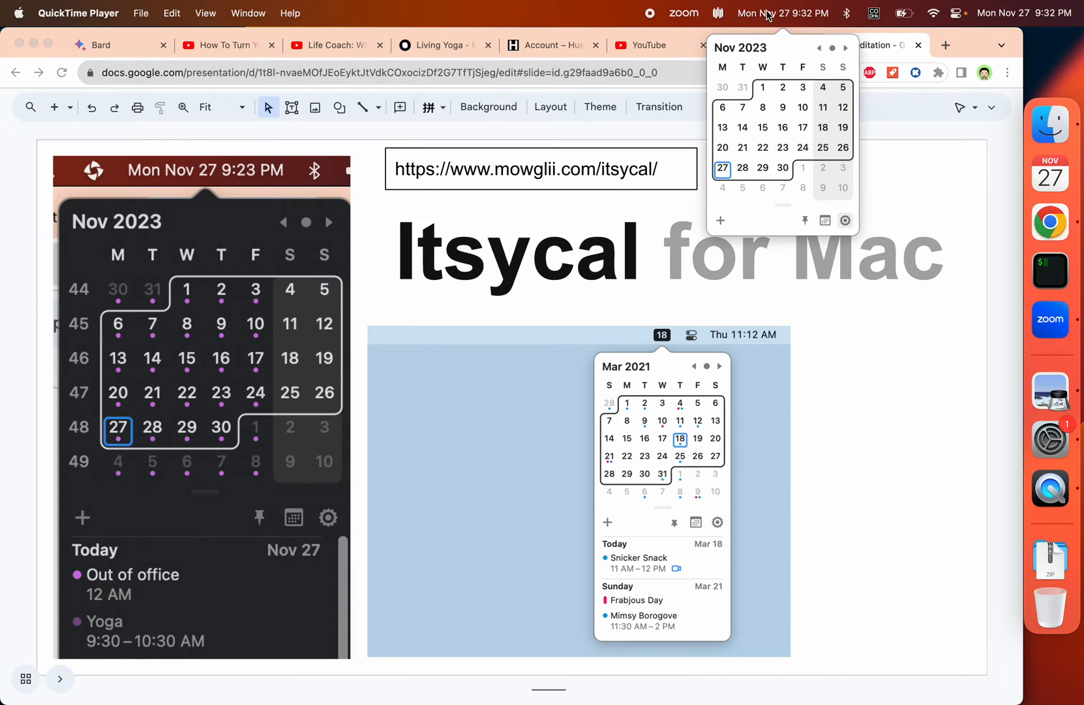
pyautogui.moveTo(776, 20)
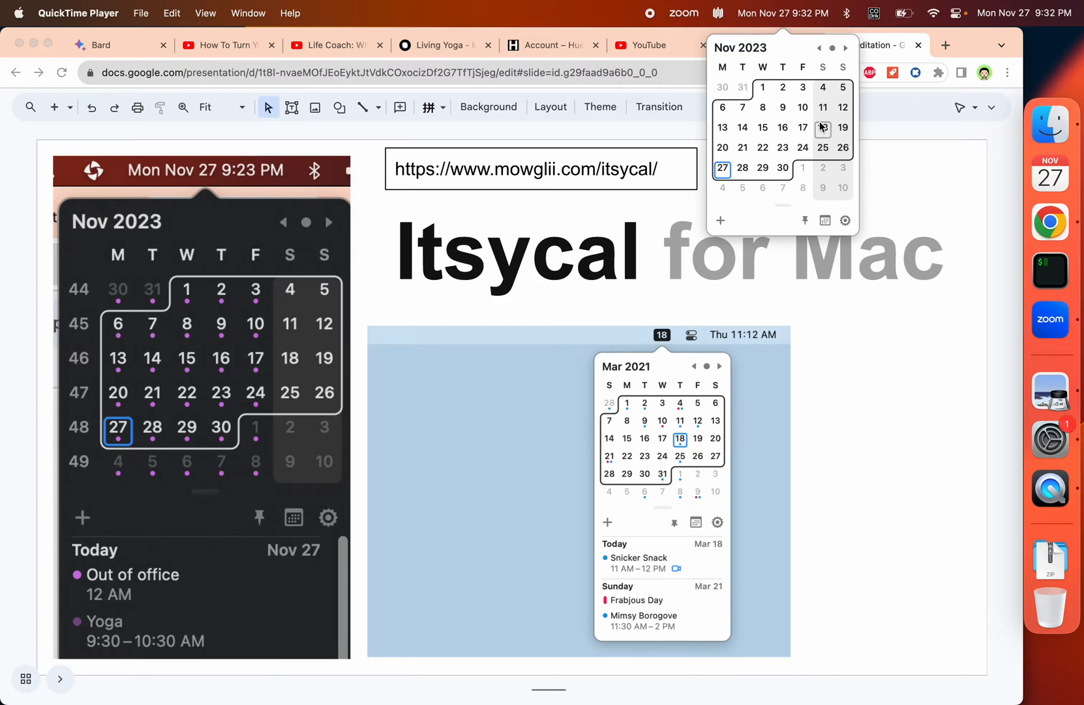
pyautogui.moveTo(804, 146)
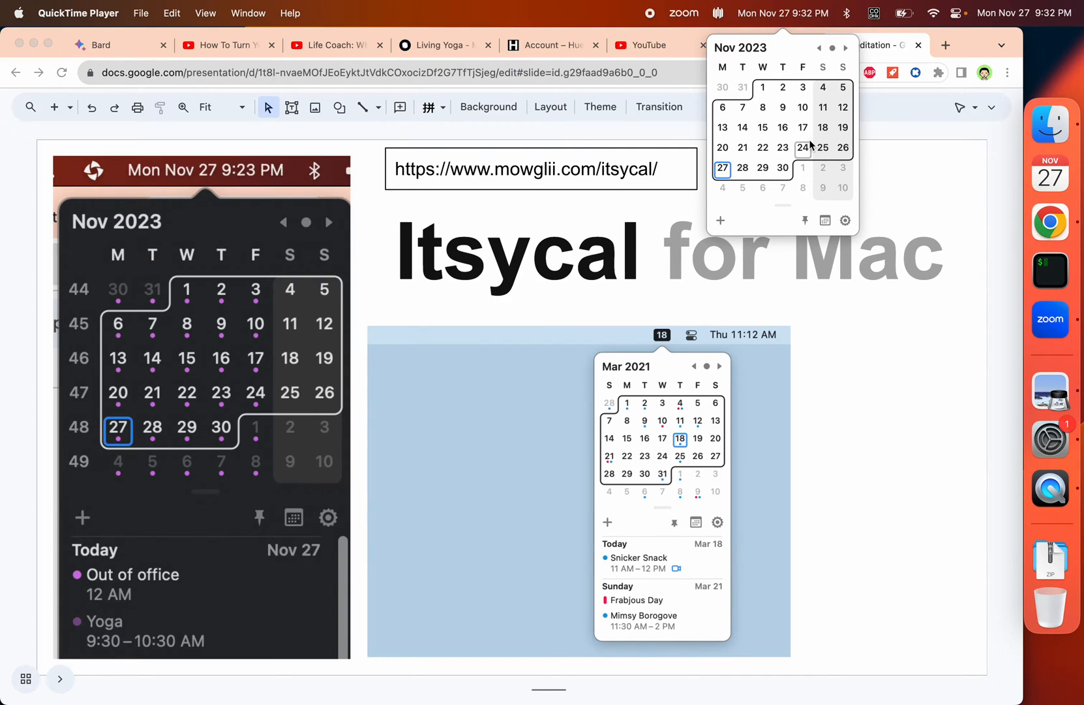
pyautogui.moveTo(642, 517)
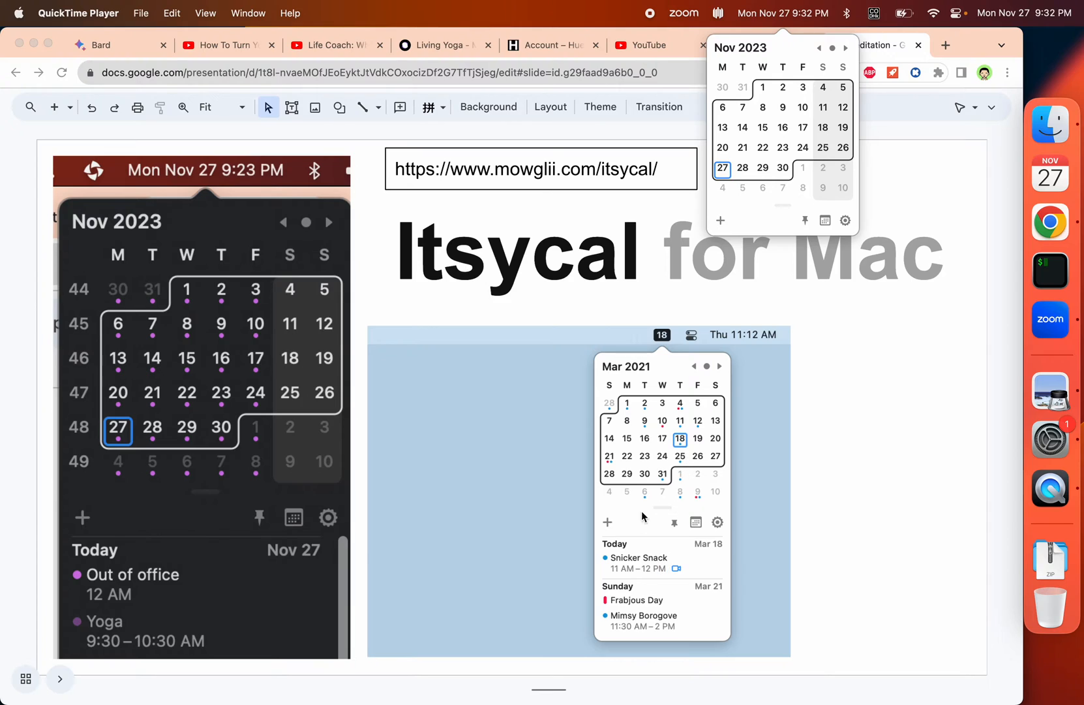
pyautogui.moveTo(639, 618)
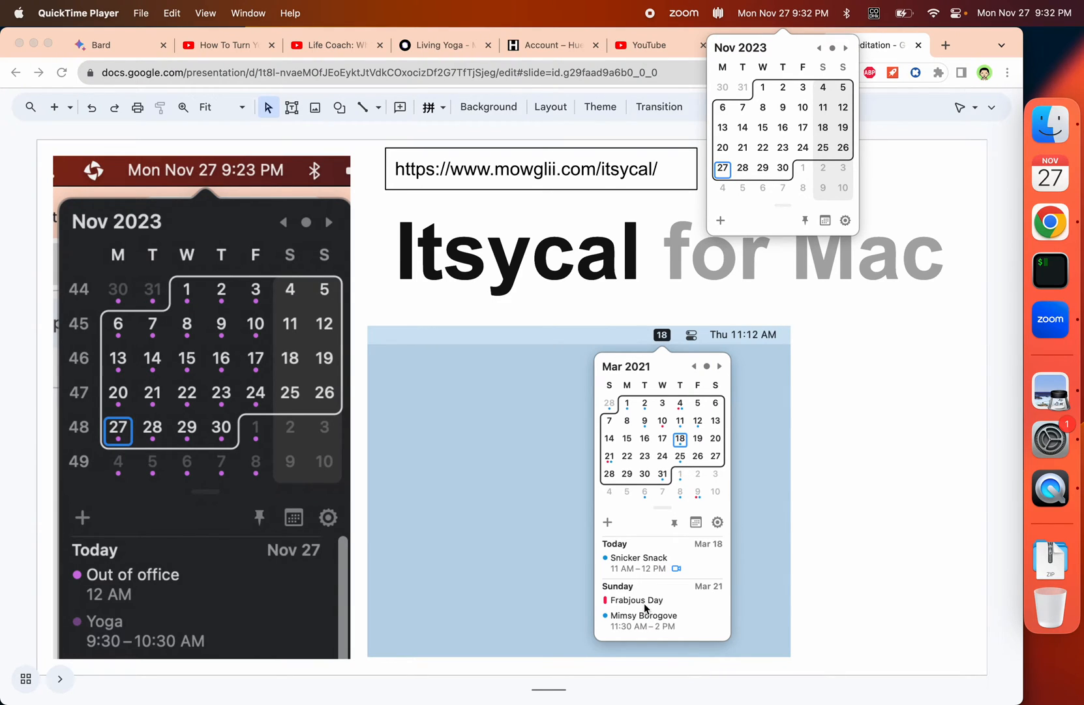
pyautogui.moveTo(647, 608)
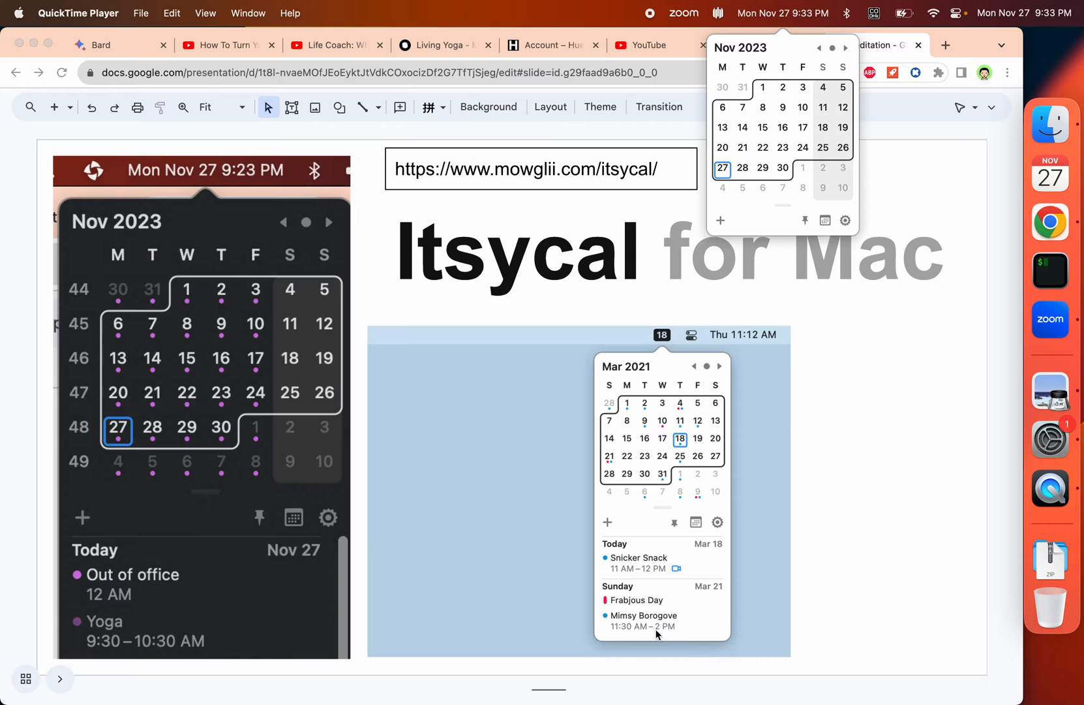
pyautogui.moveTo(745, 610)
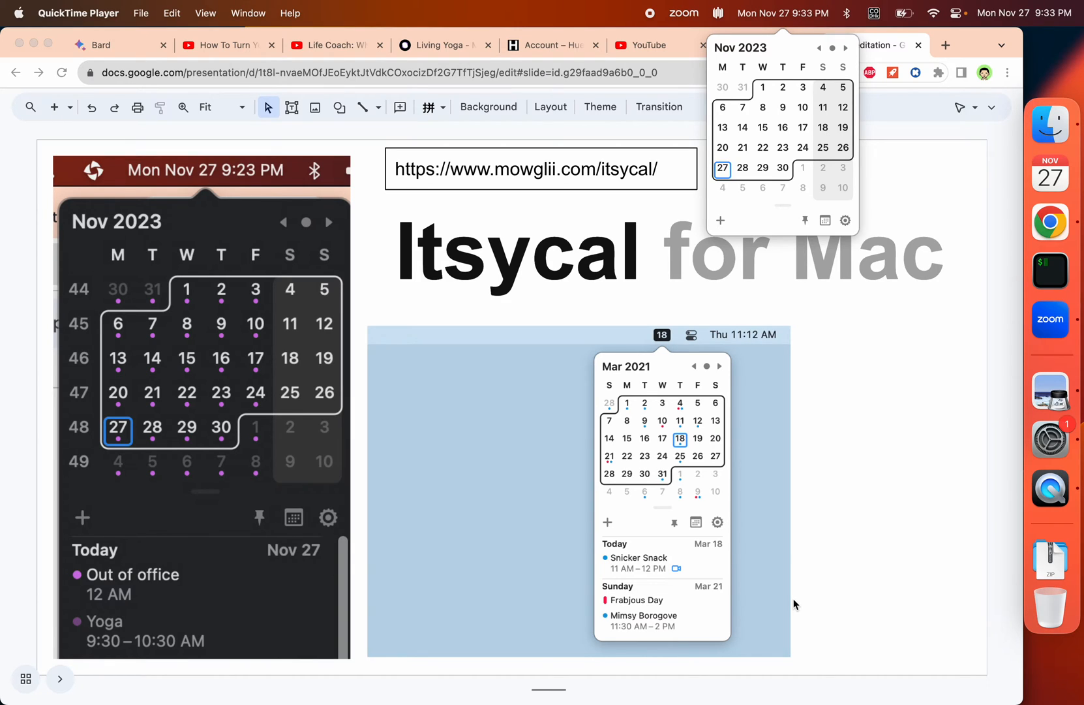
pyautogui.moveTo(800, 264)
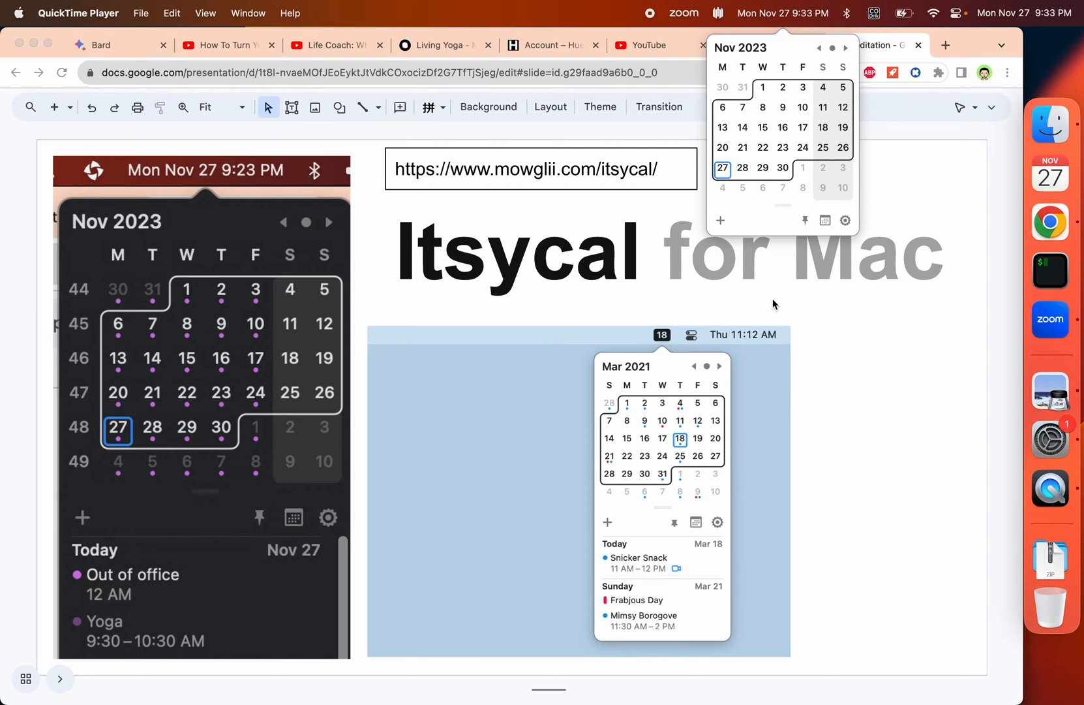
# - Bring up Itsycal's Settings window from the gear menu of the menu bar calendar
pyautogui.click(845, 220)
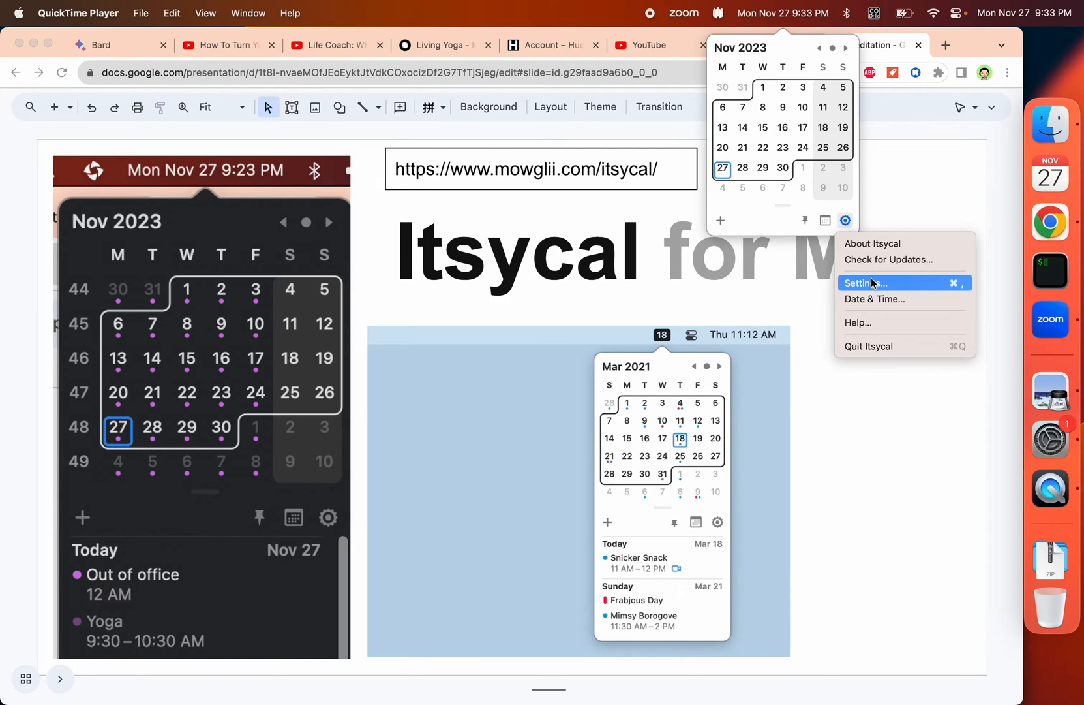
pyautogui.click(866, 283)
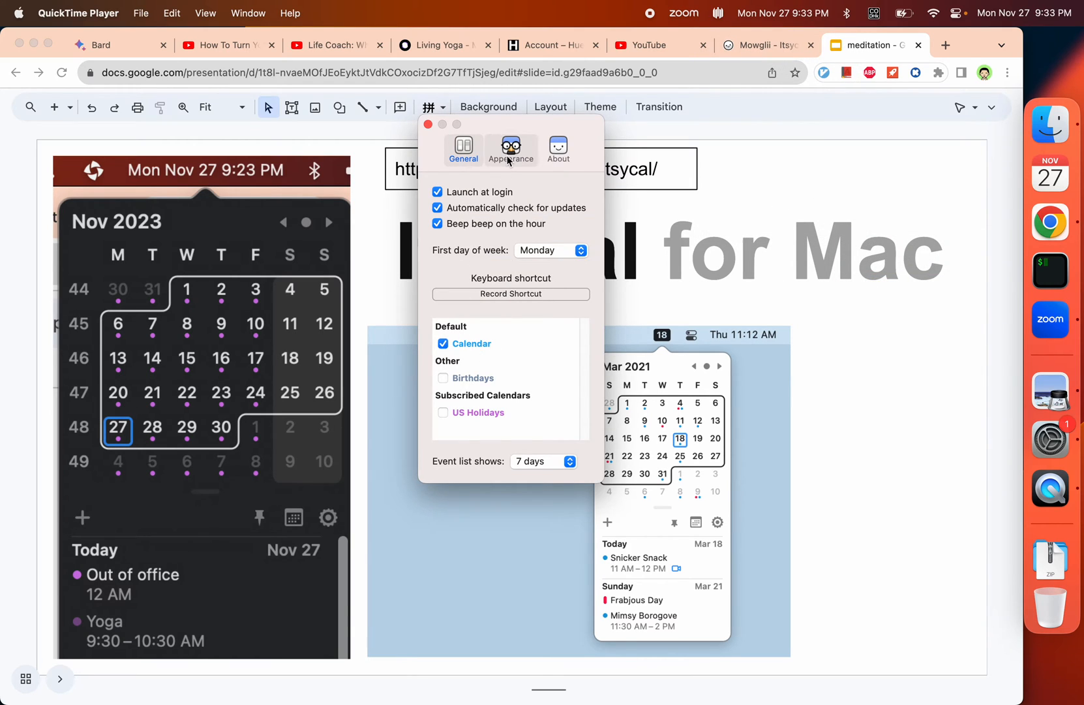
# - Switch Itsycal's preferences to the Appearance section for menu bar date format options
pyautogui.click(511, 147)
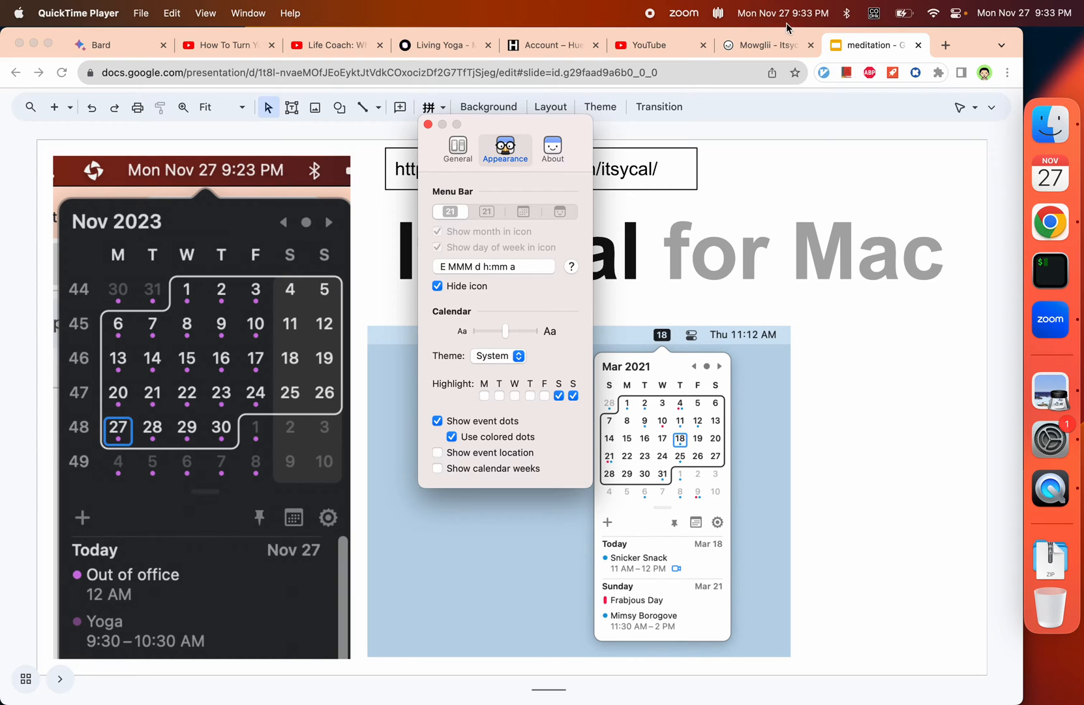
pyautogui.moveTo(598, 220)
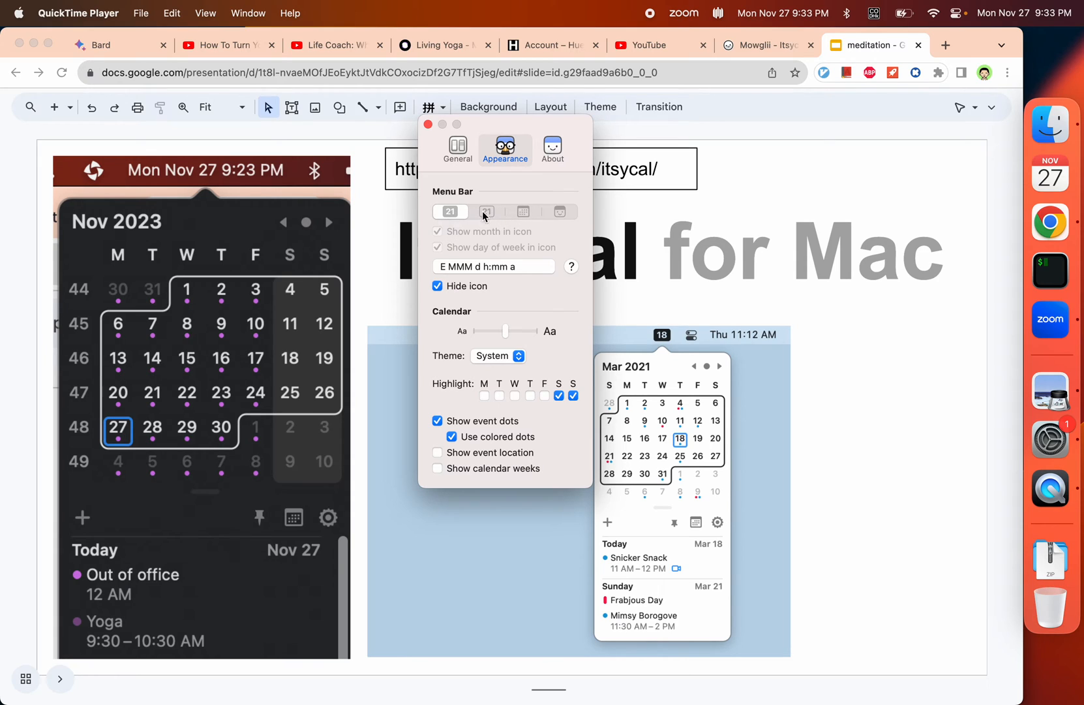
pyautogui.moveTo(568, 421)
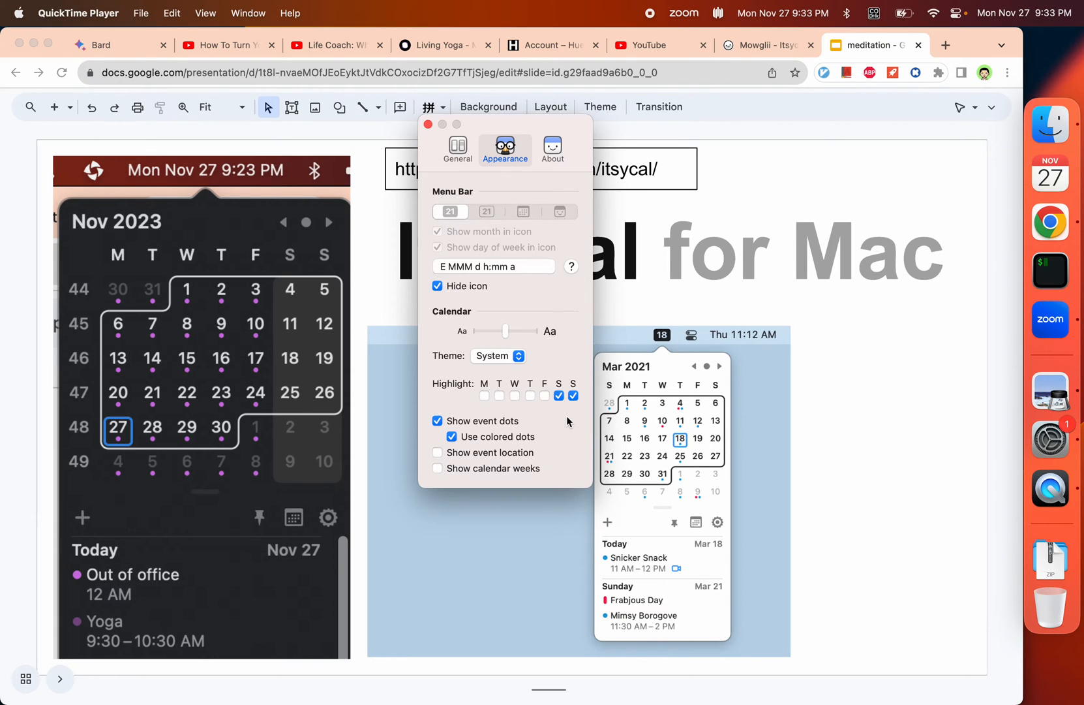
pyautogui.moveTo(280, 385)
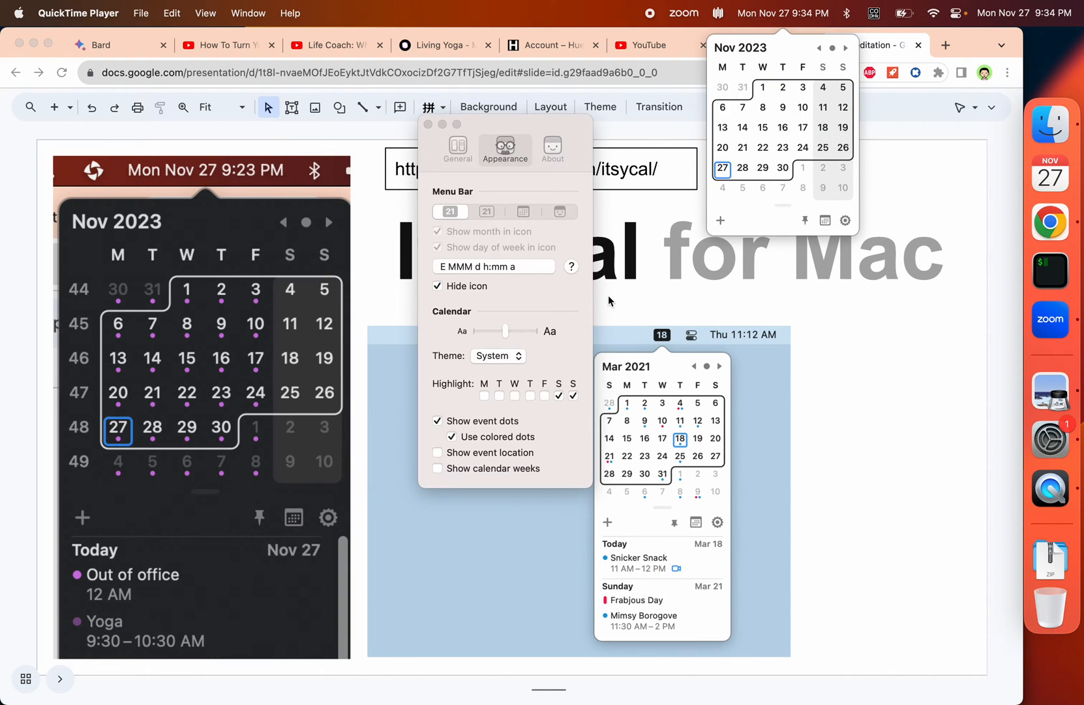
pyautogui.moveTo(559, 457)
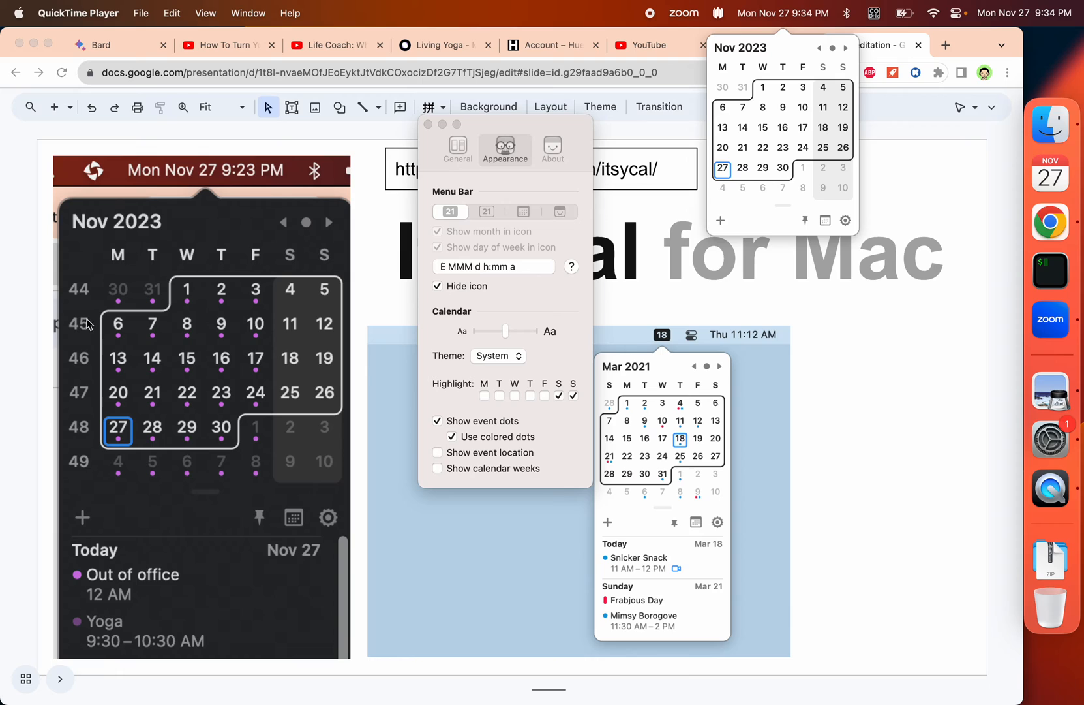
pyautogui.moveTo(78, 342)
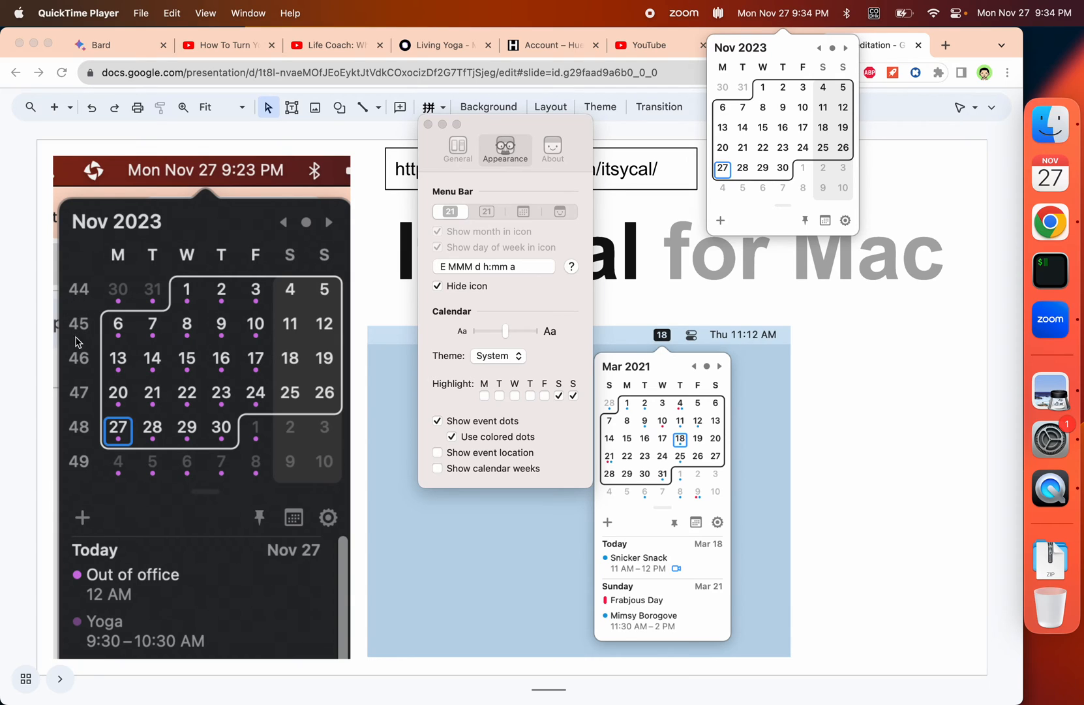
pyautogui.moveTo(79, 320)
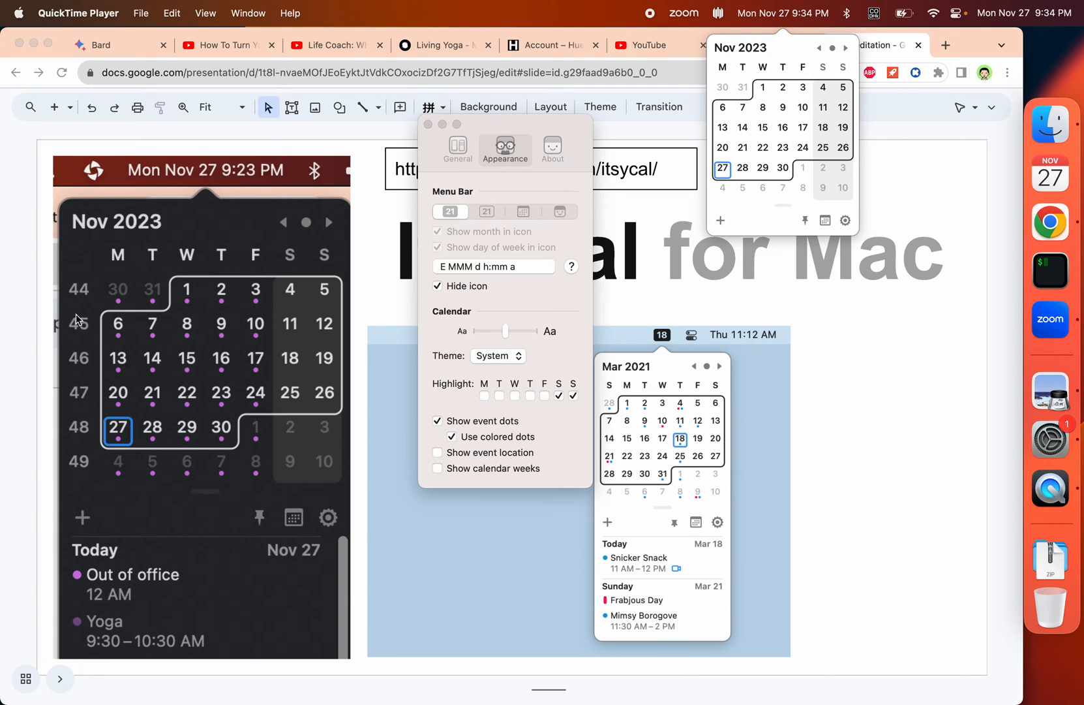
pyautogui.moveTo(568, 115)
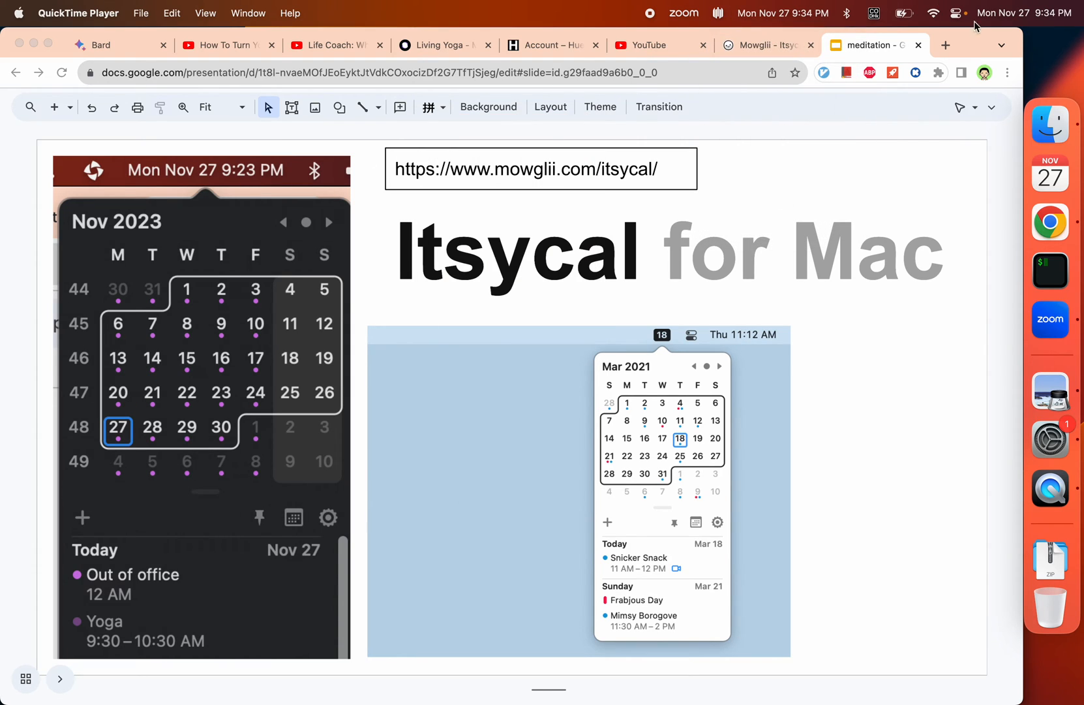
pyautogui.moveTo(1010, 22)
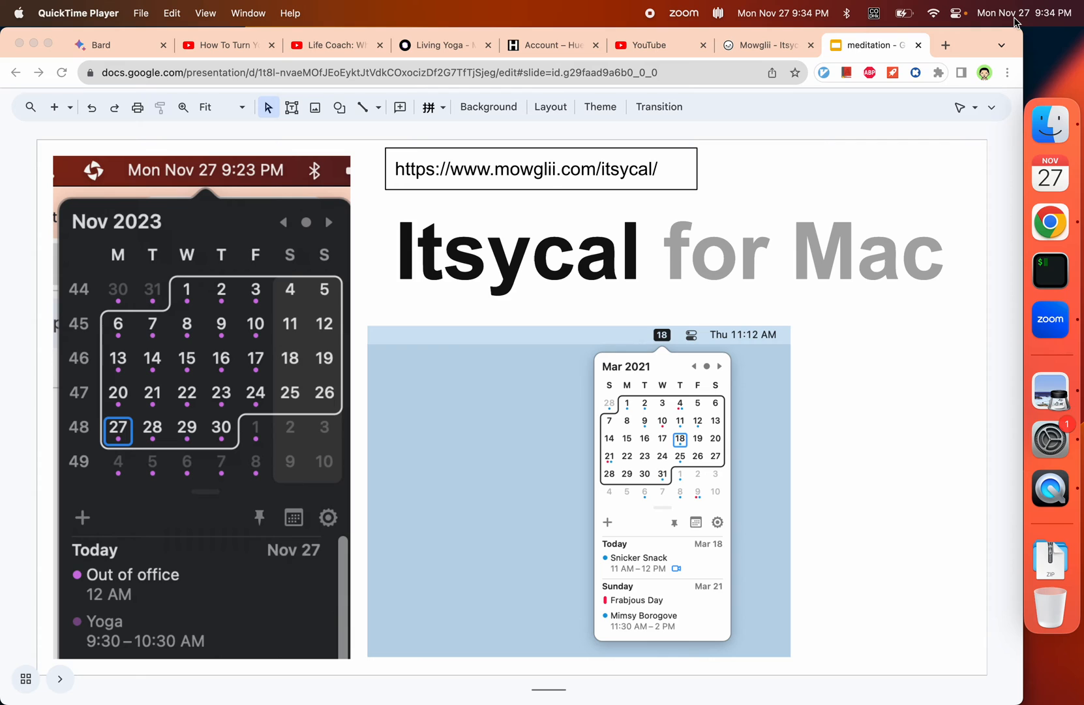
pyautogui.moveTo(1050, 440)
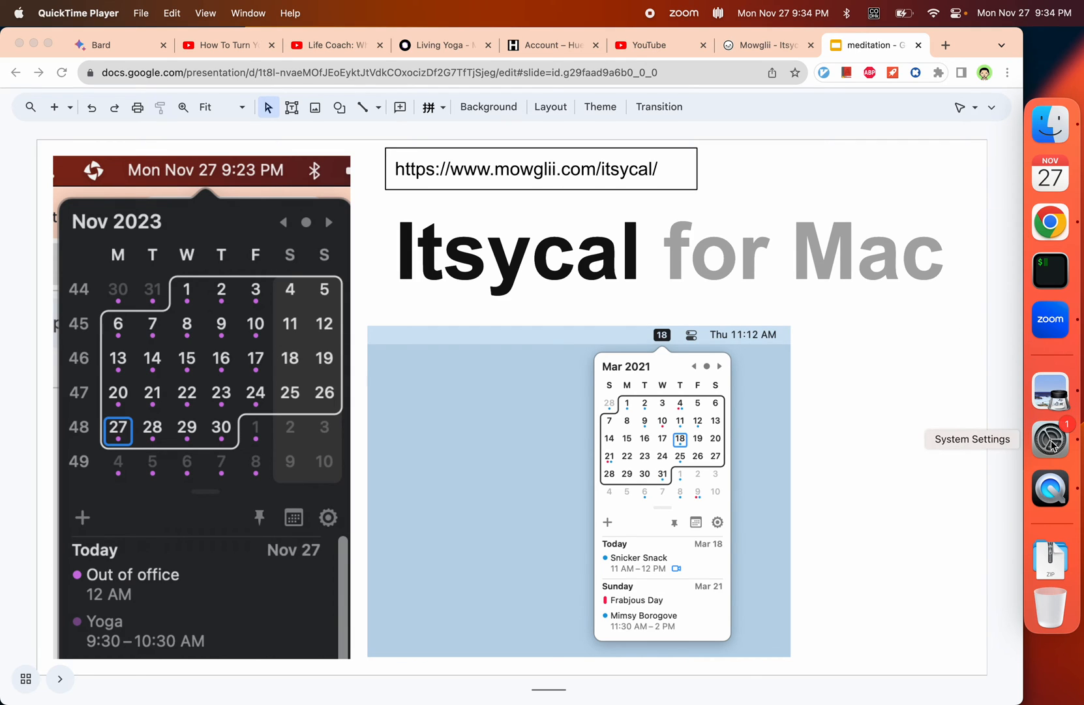
# - Bring the System Settings window with the menu bar clock options to the front
pyautogui.click(1051, 438)
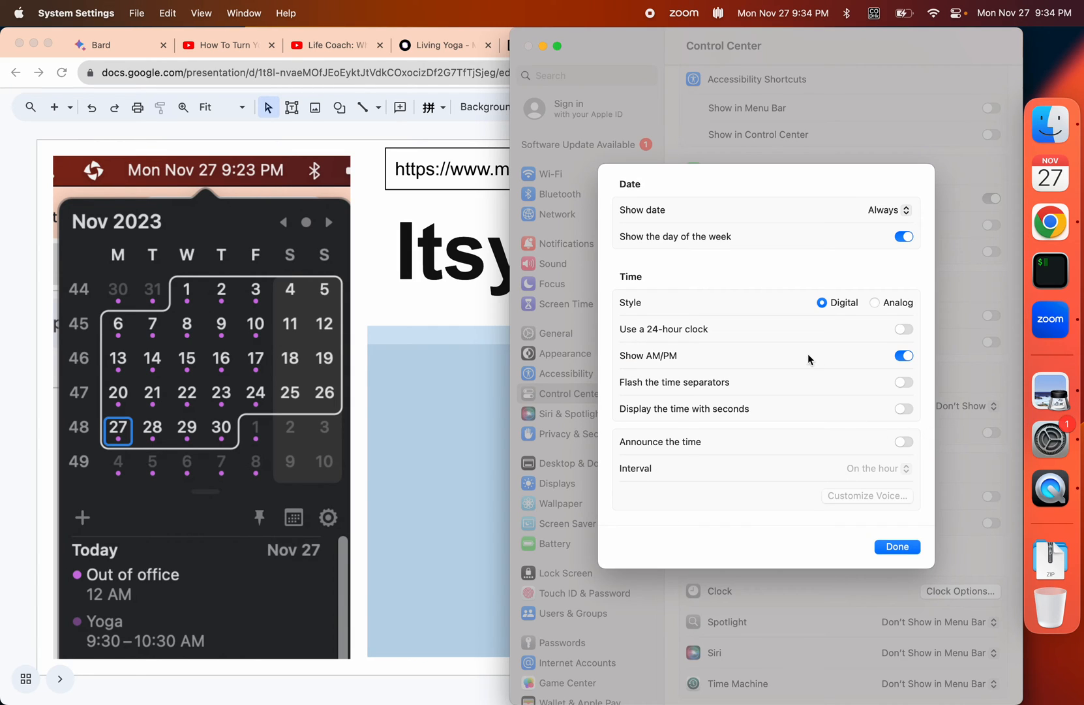
# - Set the menu bar clock to Analog style with Show date set to Never, and confirm
pyautogui.click(897, 547)
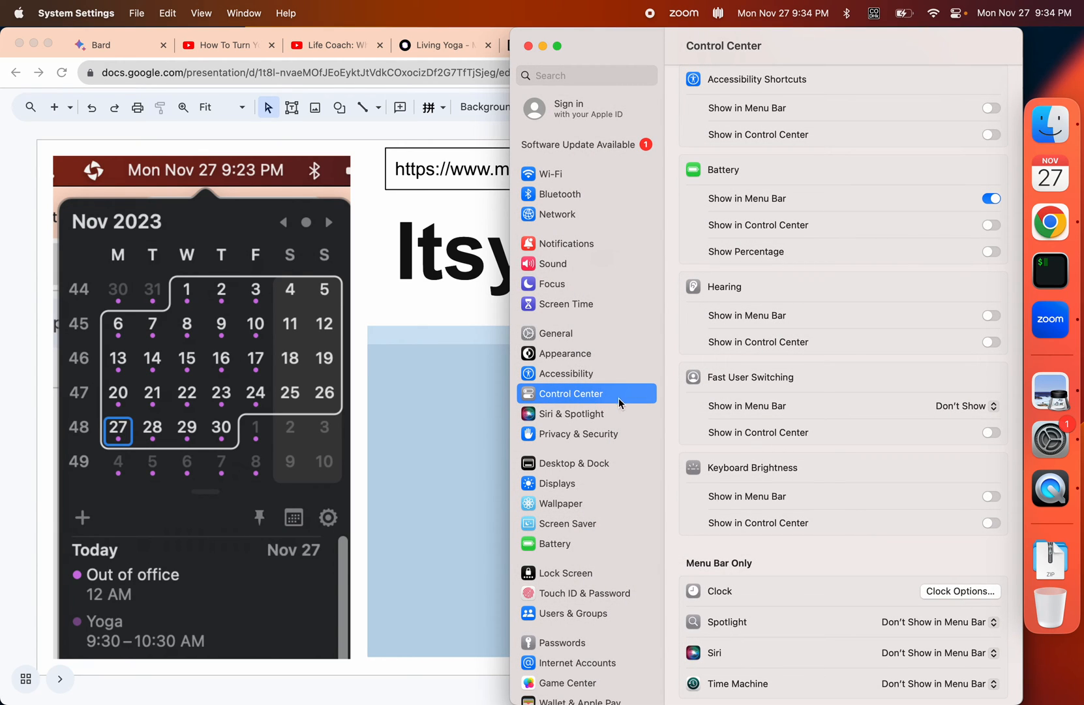
pyautogui.scroll(-3)
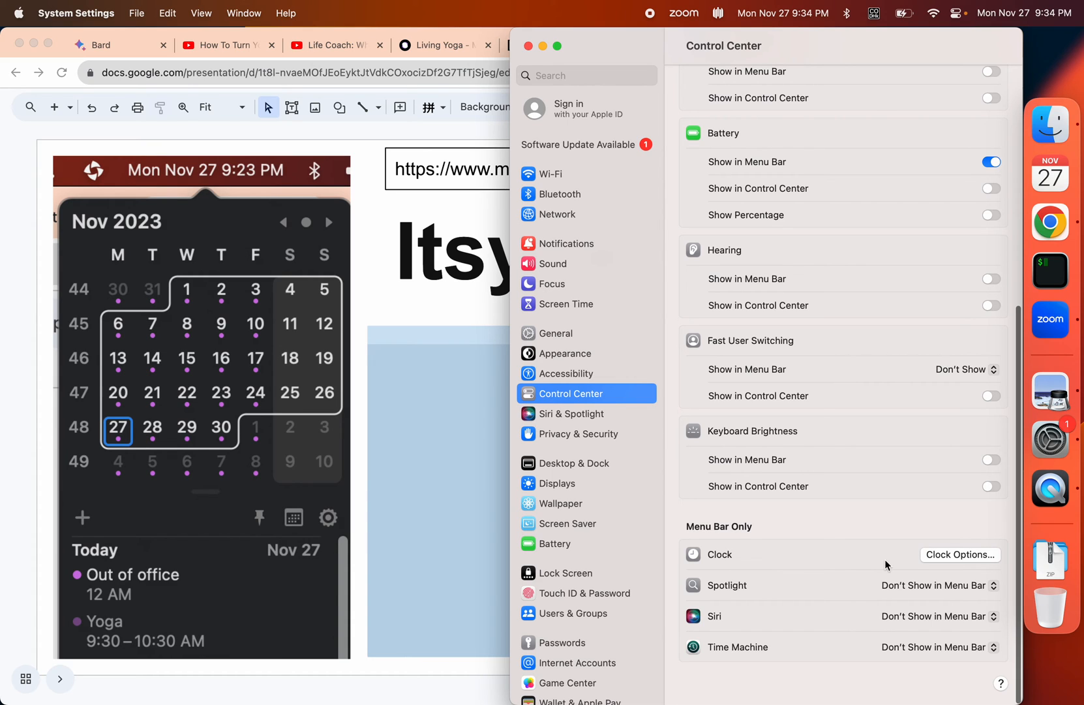
pyautogui.moveTo(927, 565)
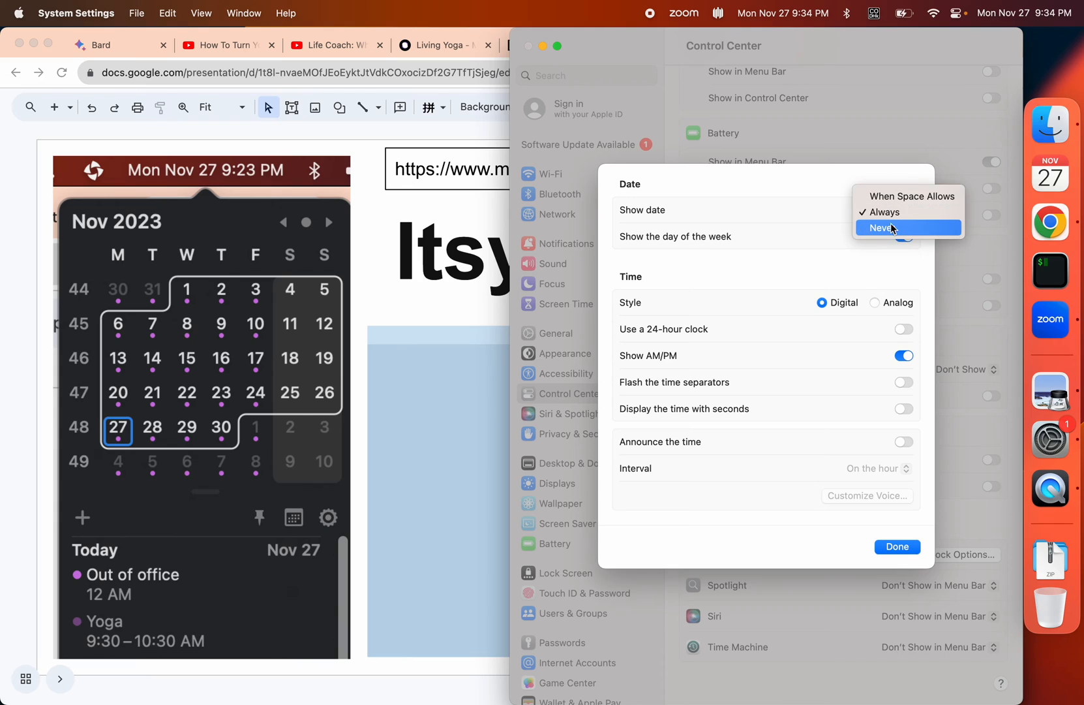
pyautogui.click(880, 227)
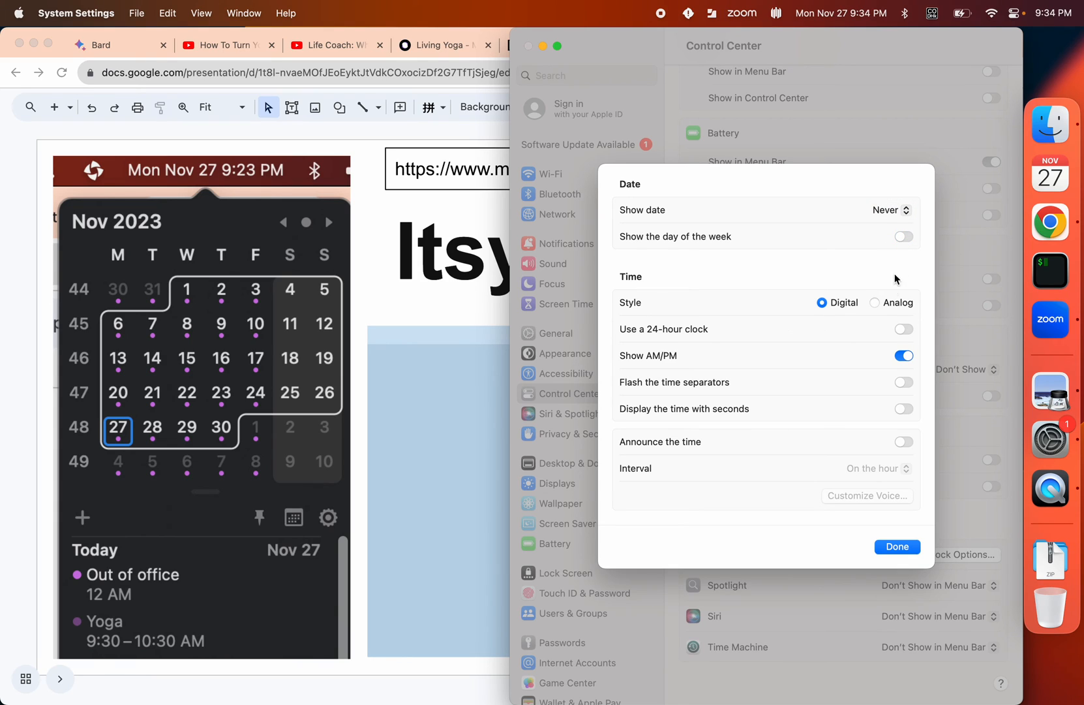
pyautogui.click(876, 303)
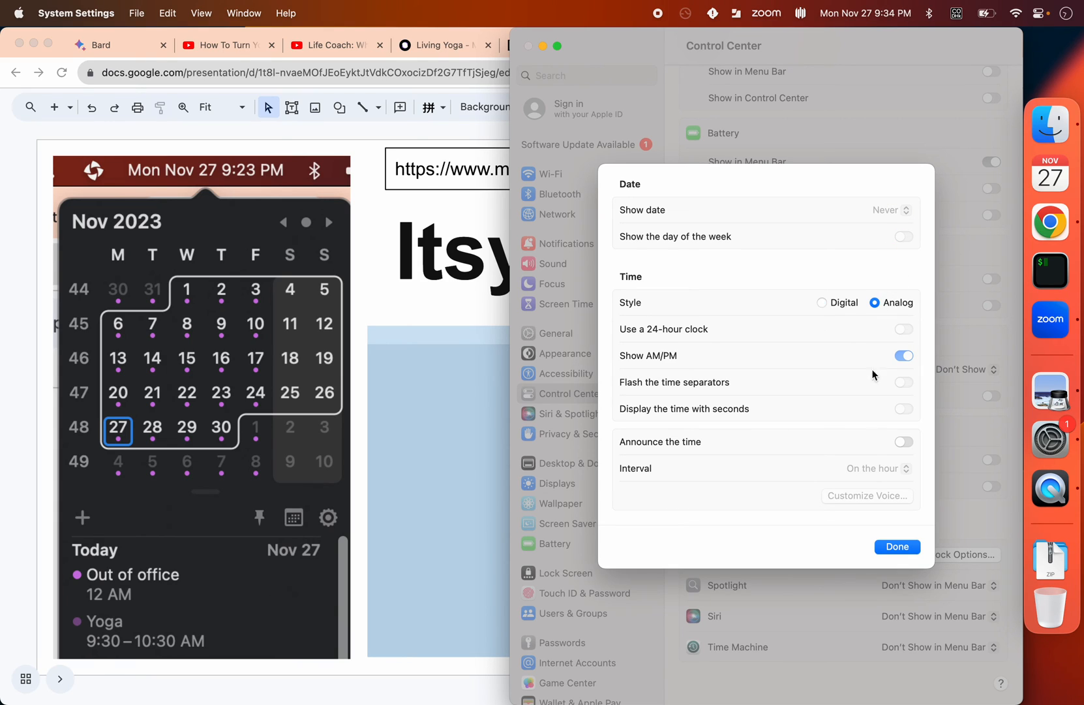
pyautogui.click(897, 547)
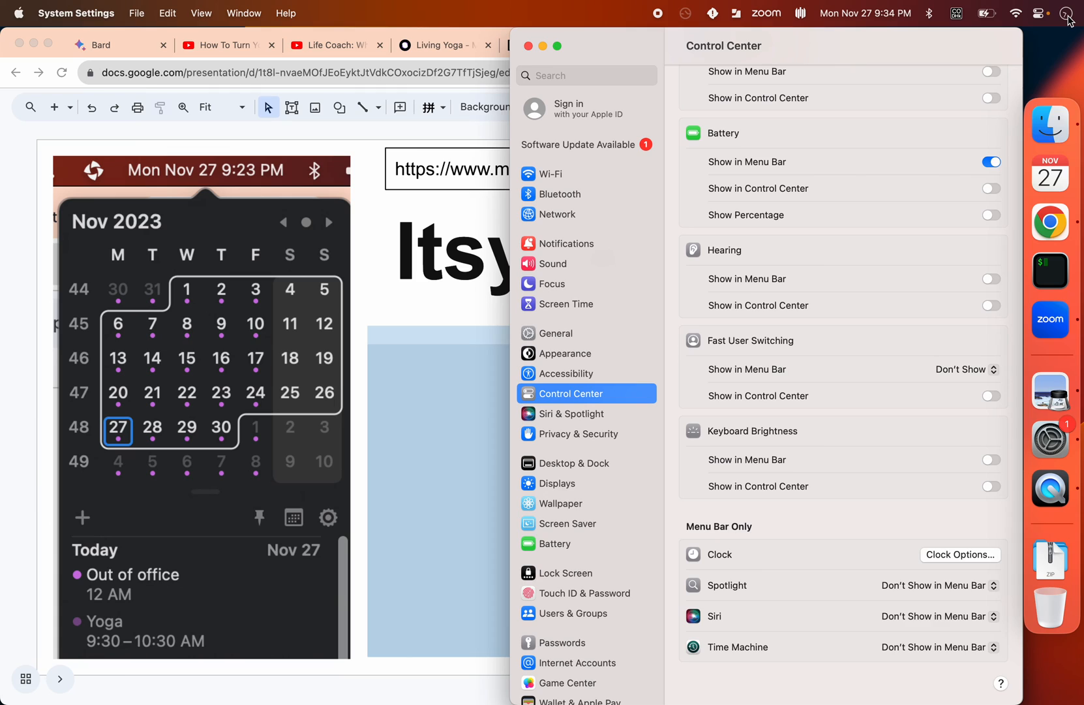
pyautogui.moveTo(897, 15)
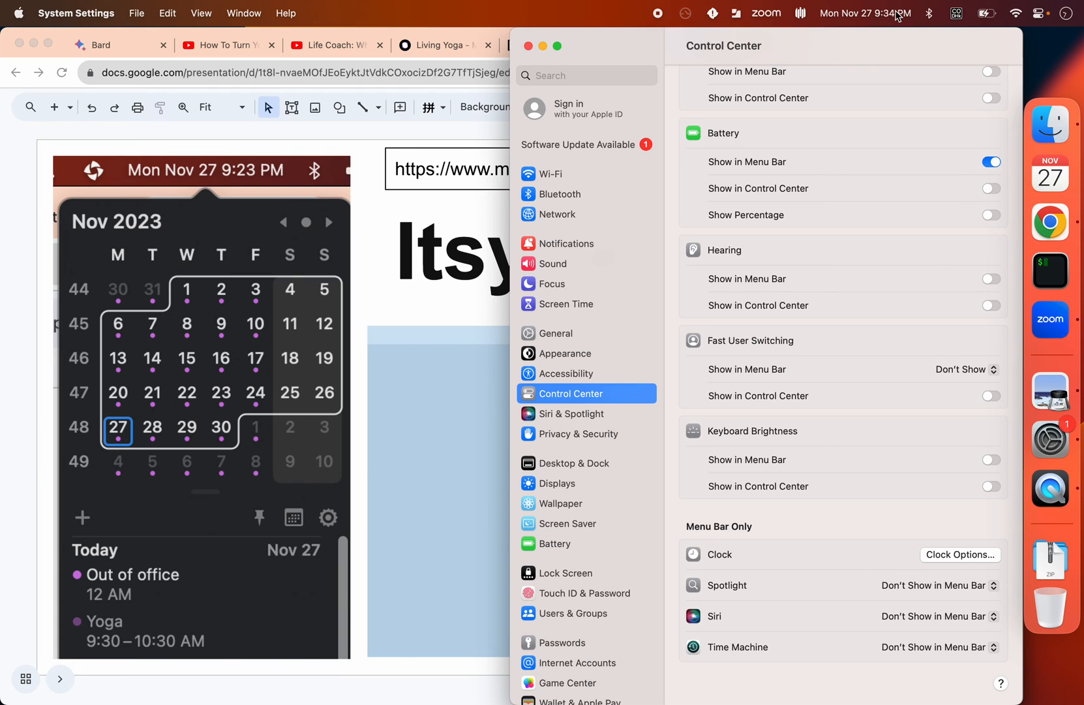
pyautogui.click(865, 13)
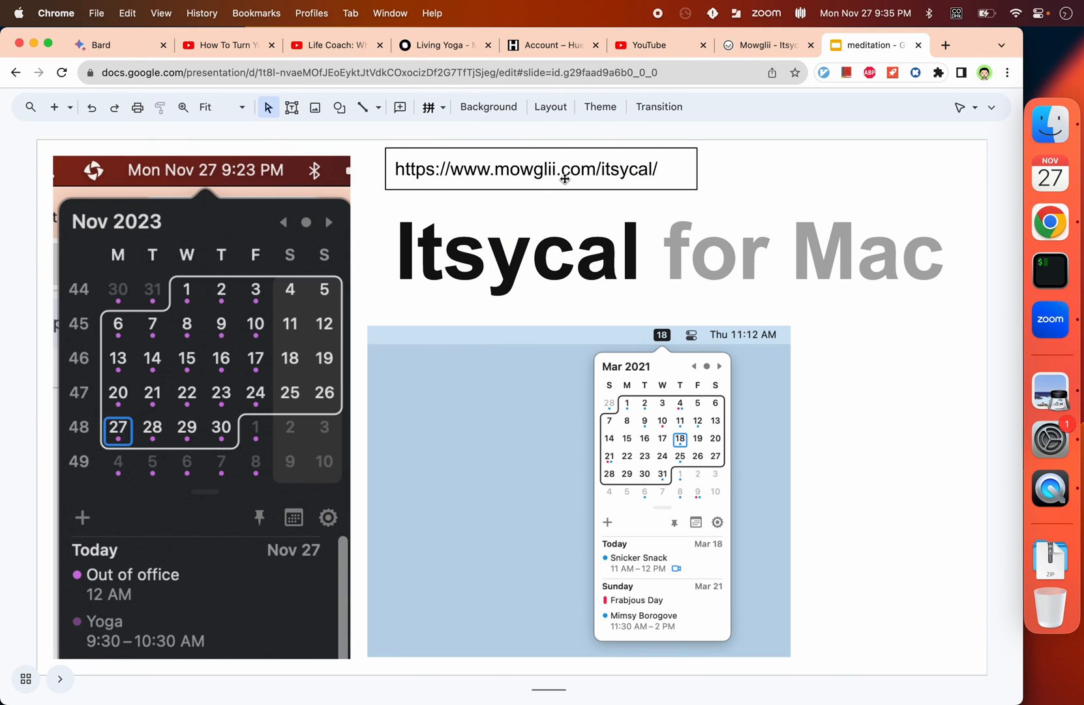
pyautogui.moveTo(949, 205)
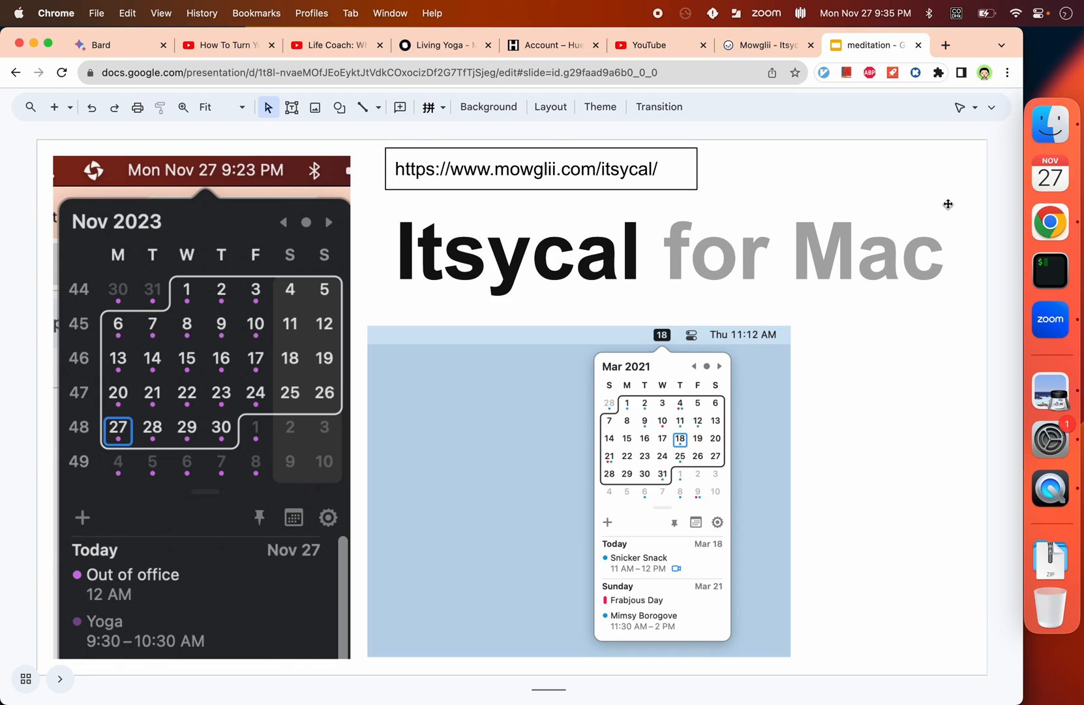
pyautogui.moveTo(659, 107)
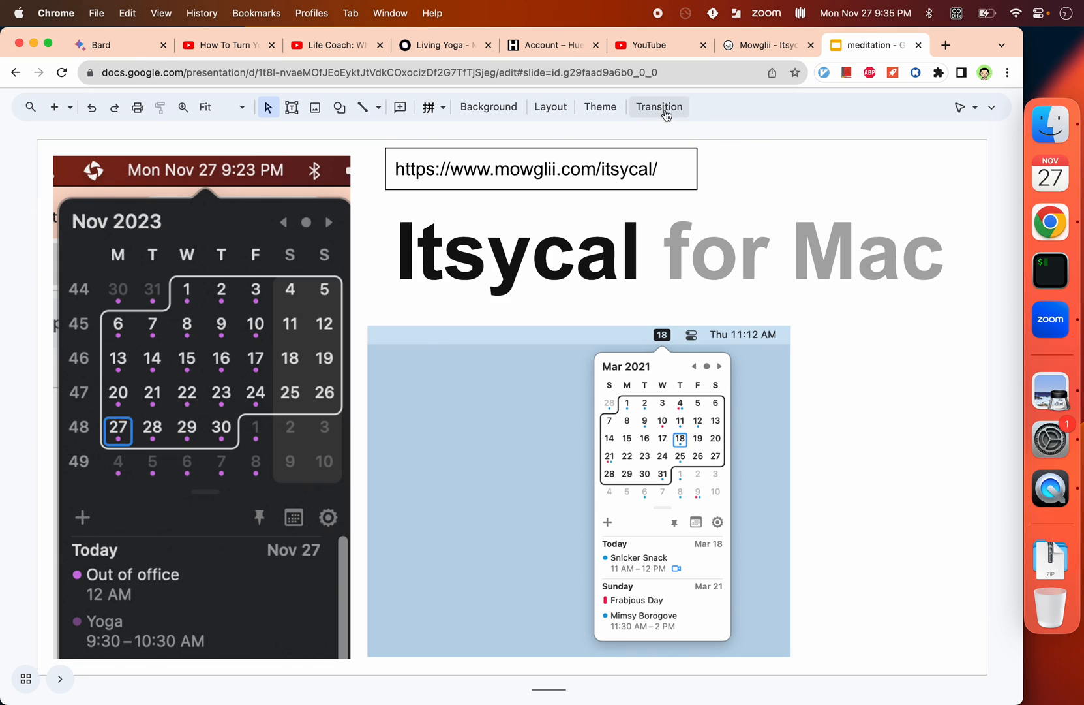